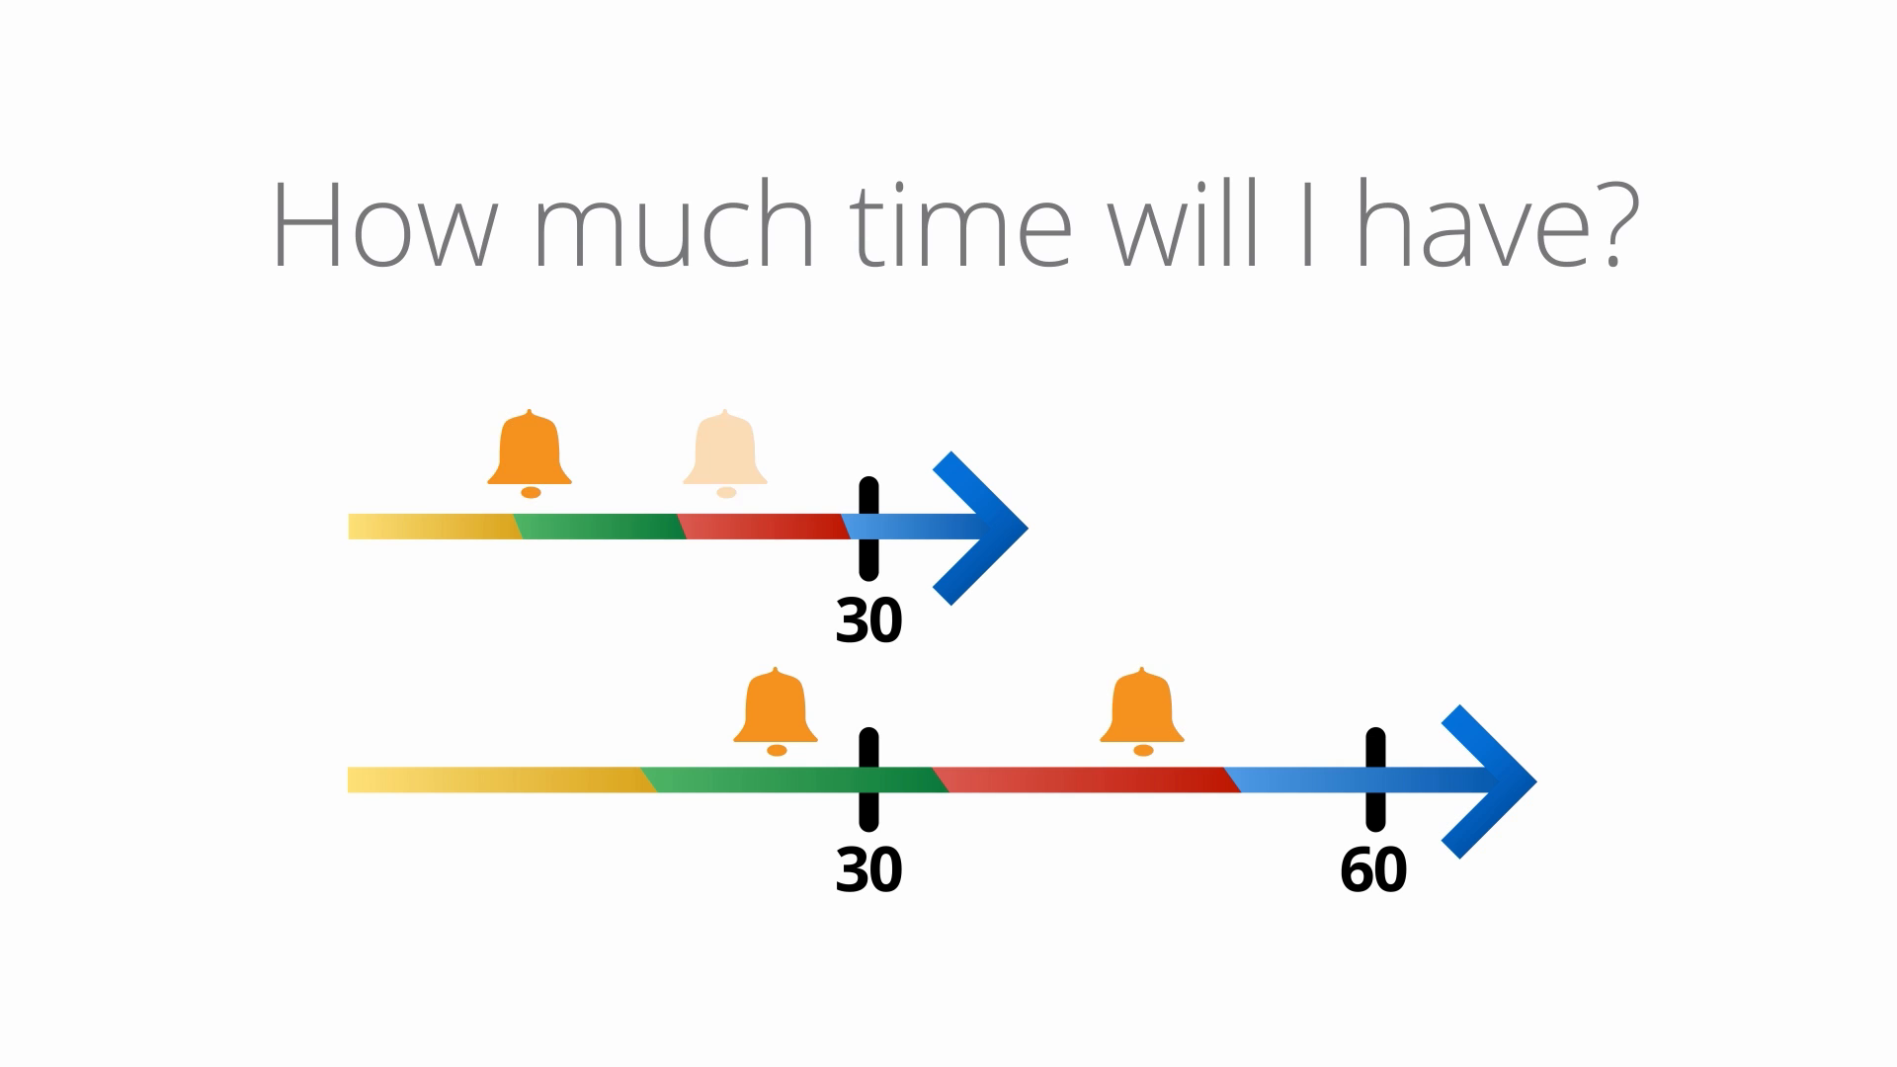
- Advance the explainer from the 30- and 60-day timeline to the Postini and Google Apps logos
{"action": "key", "text": "Right"}
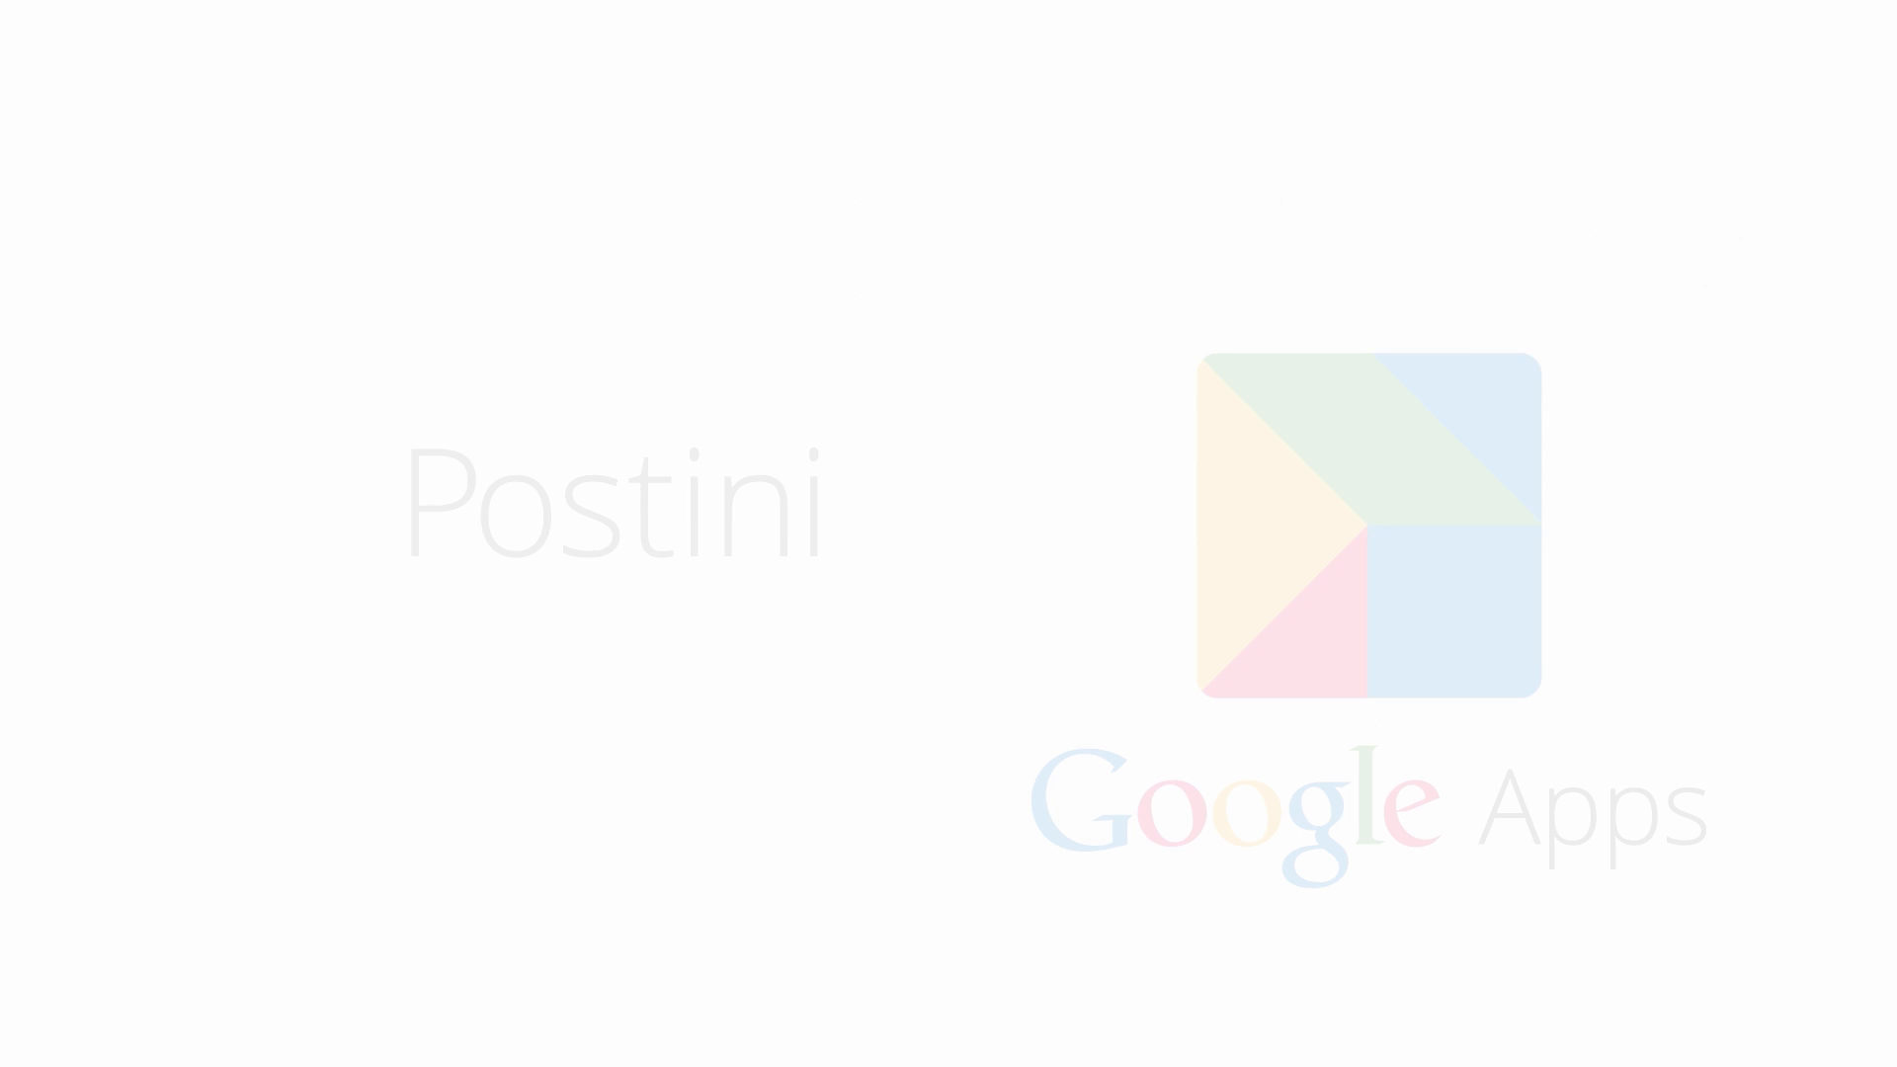